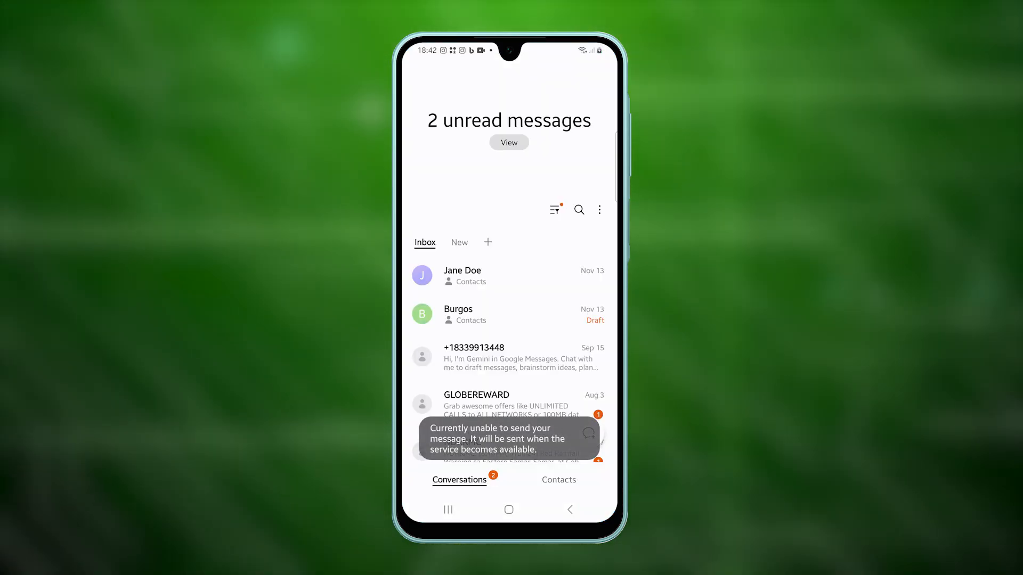
- Scroll through the Messages inbox to find the failed message, then return to the home screen
scroll("down", 3)
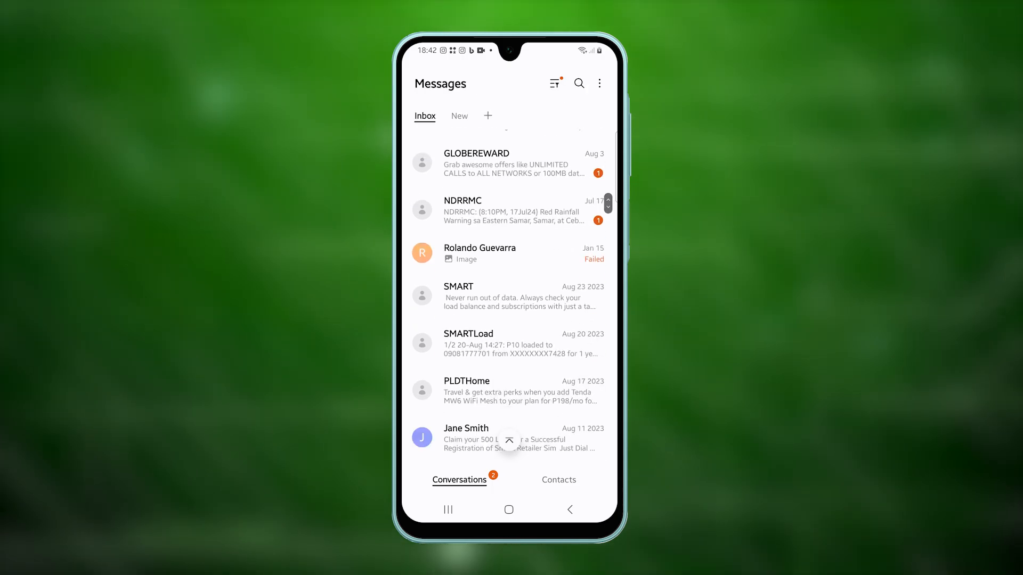
scroll("down", 3)
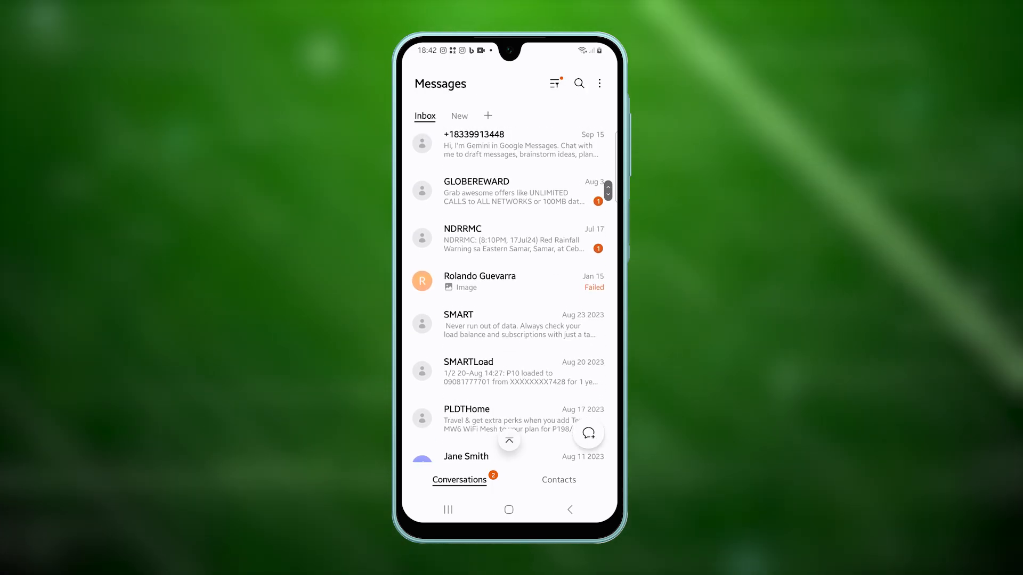
scroll("down", 3)
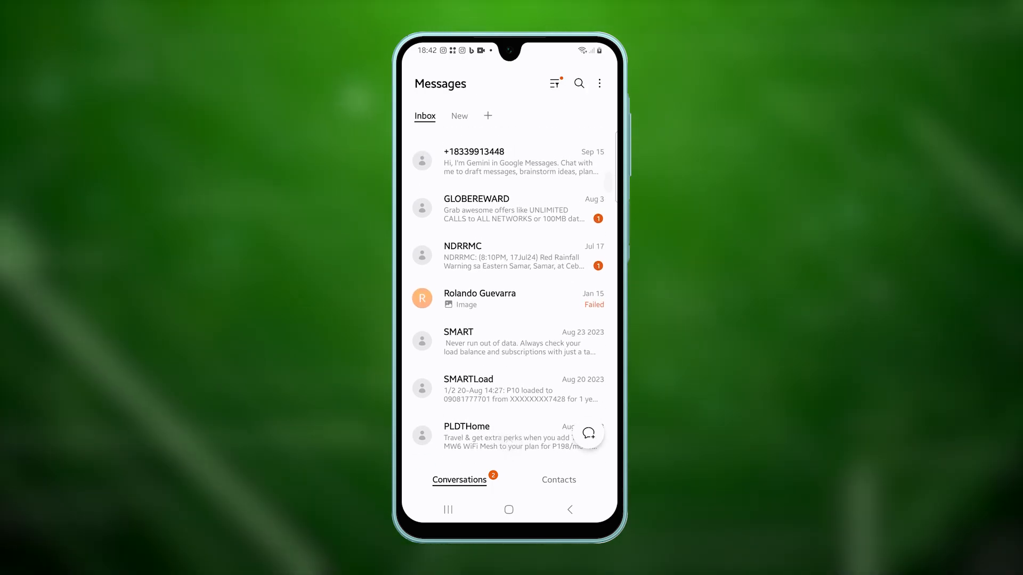
scroll("down", 3)
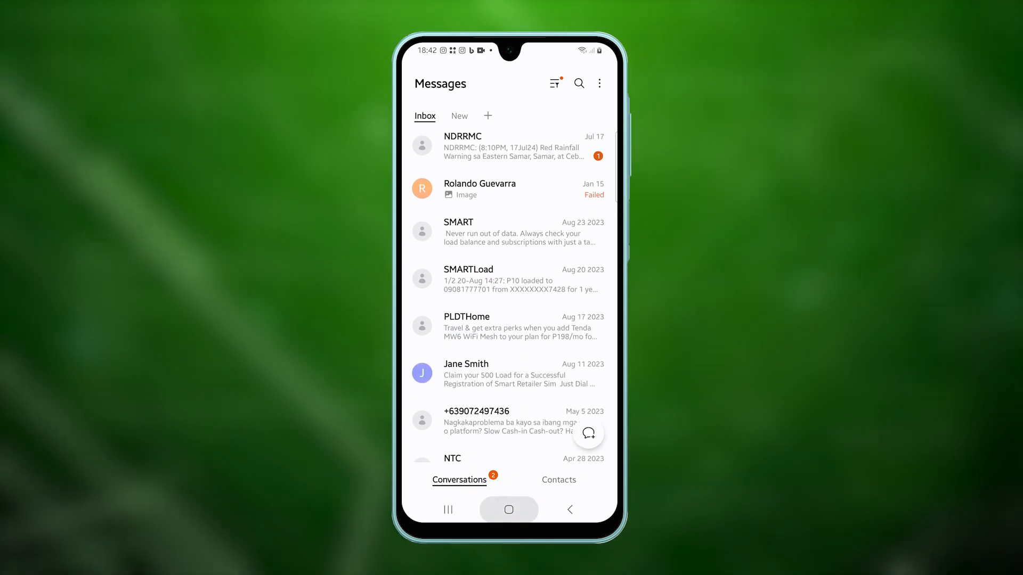
left_click(508, 509)
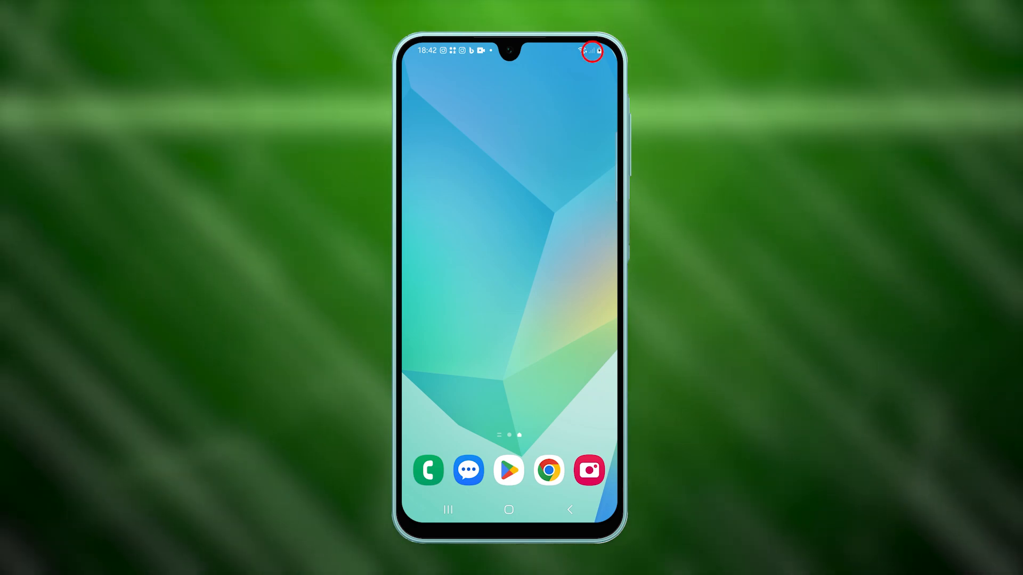
- Swipe down from the top edge to reveal the Quick Settings toggles
left_click_drag(508, 53, 509, 261)
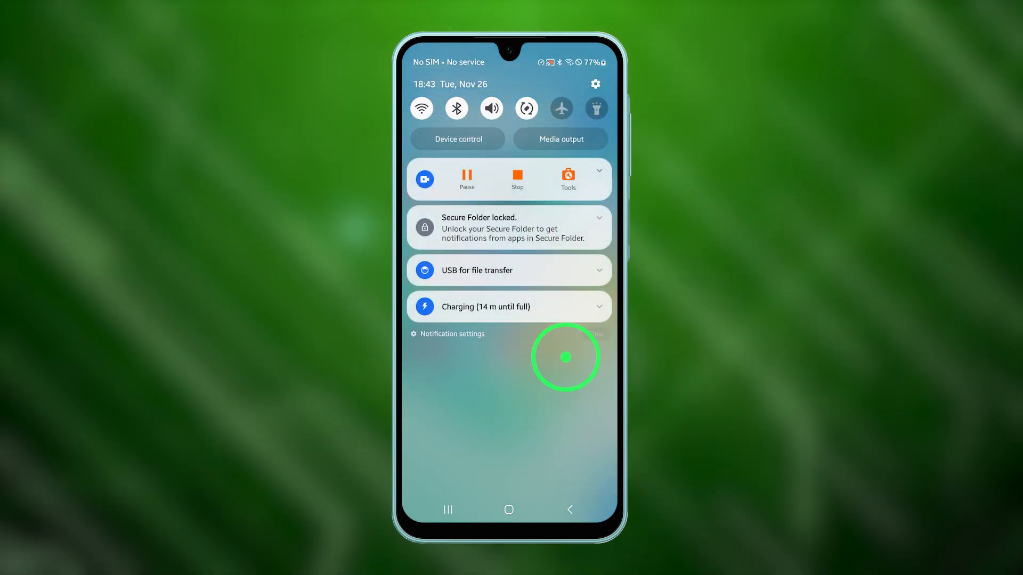
- Switch Airplane mode on, then back off from its Quick Settings tile
left_click(559, 108)
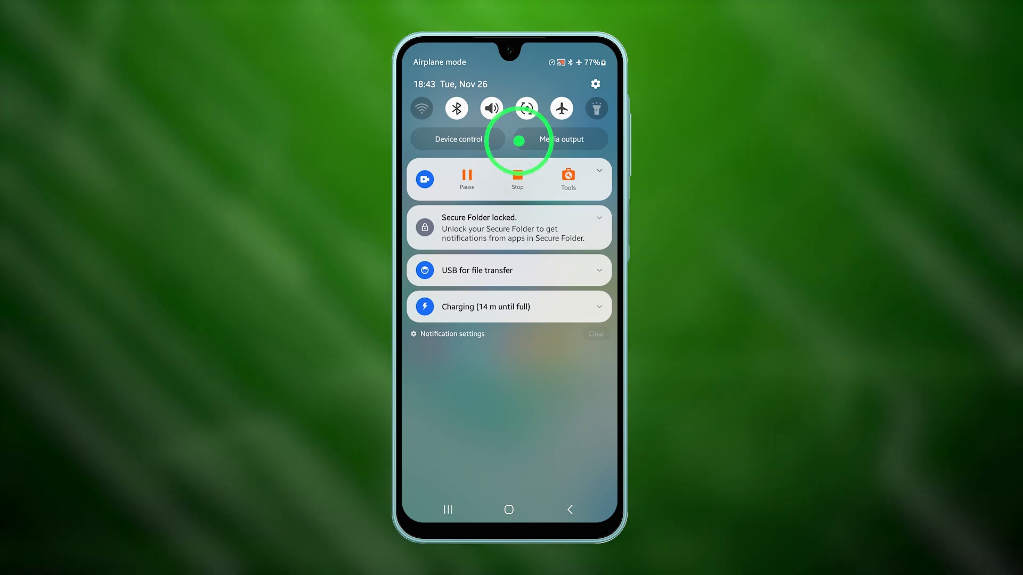
left_click(560, 109)
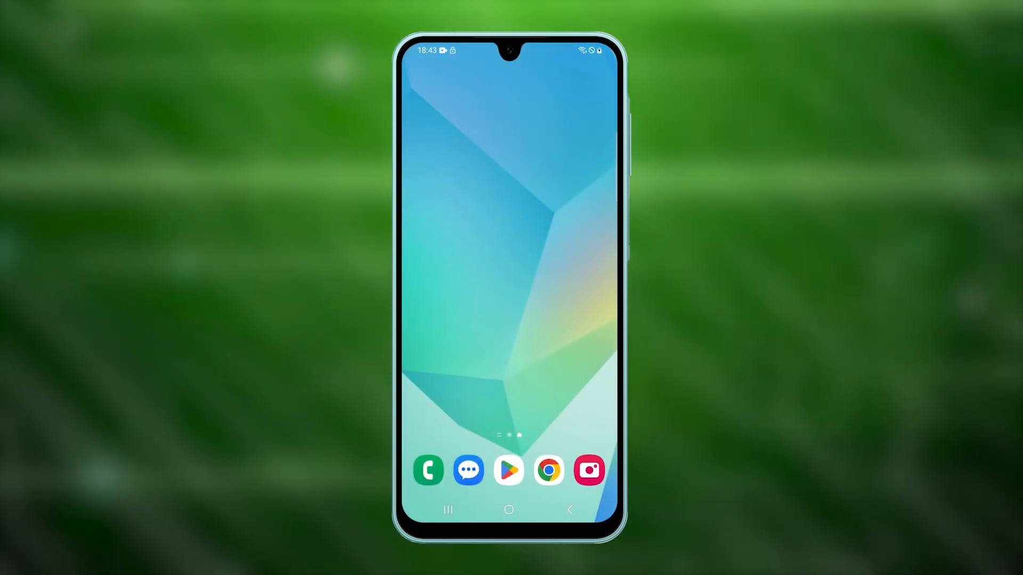
- Reopen Messages, scroll the conversation list, and go back to the home screen
left_click(468, 470)
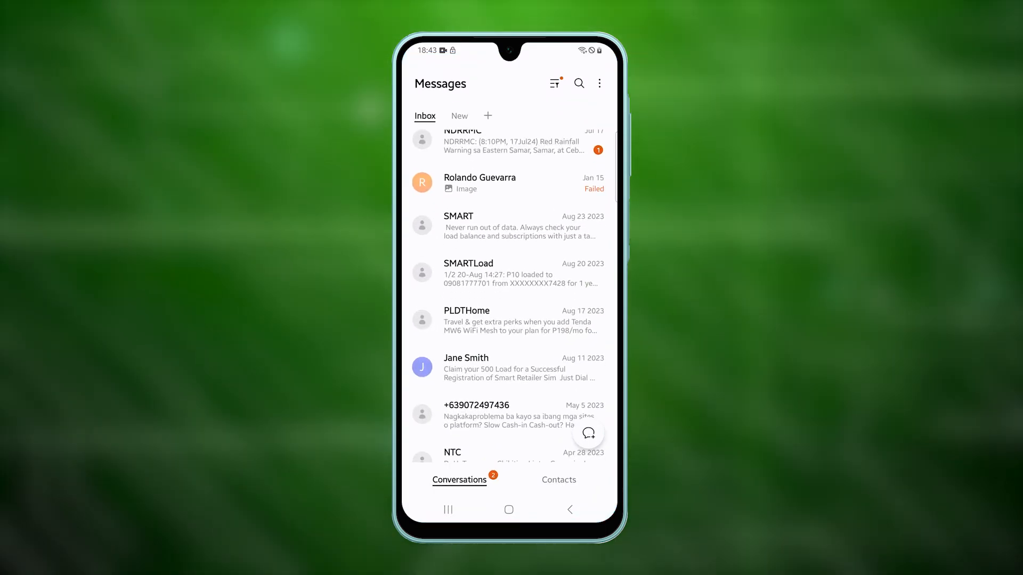
scroll("down", 3)
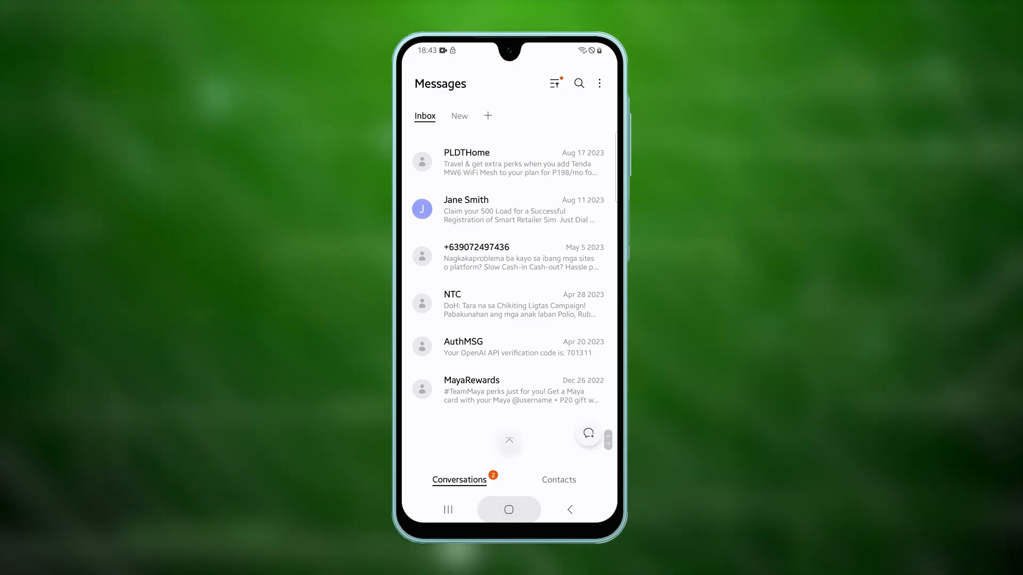
left_click(508, 509)
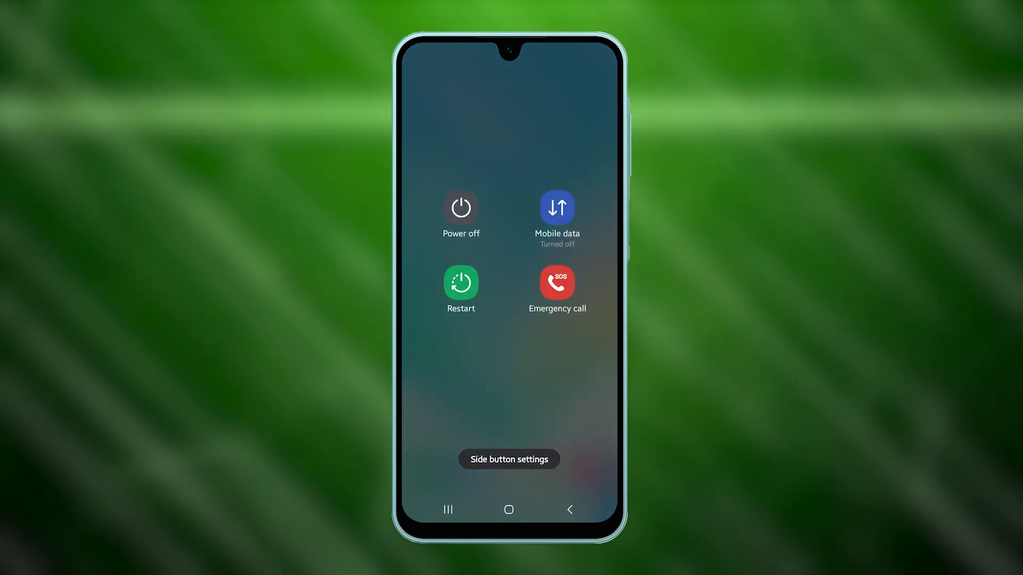
- Choose Restart in the power menu and confirm the reboot
left_click(461, 283)
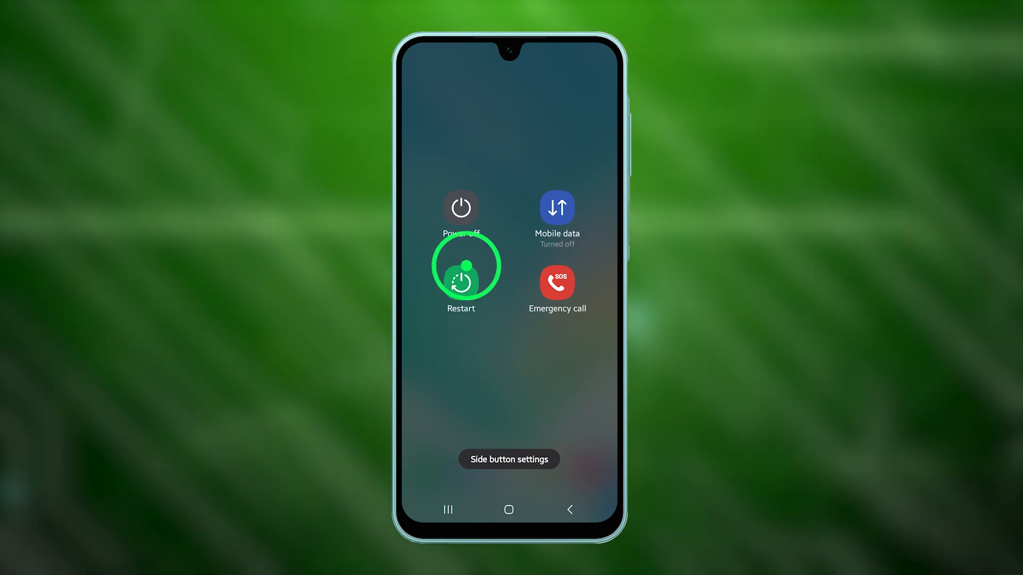
left_click(461, 265)
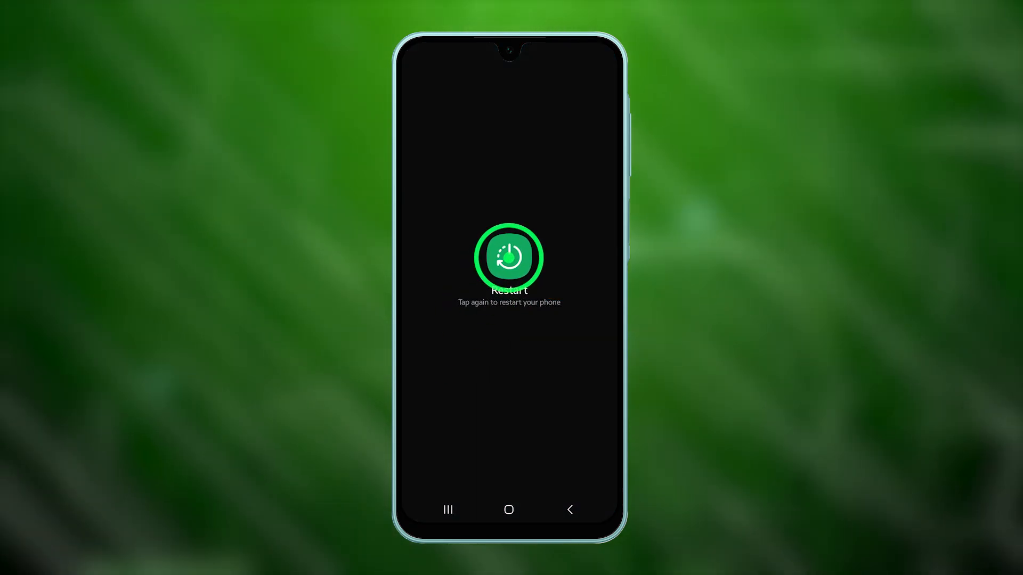
left_click(508, 256)
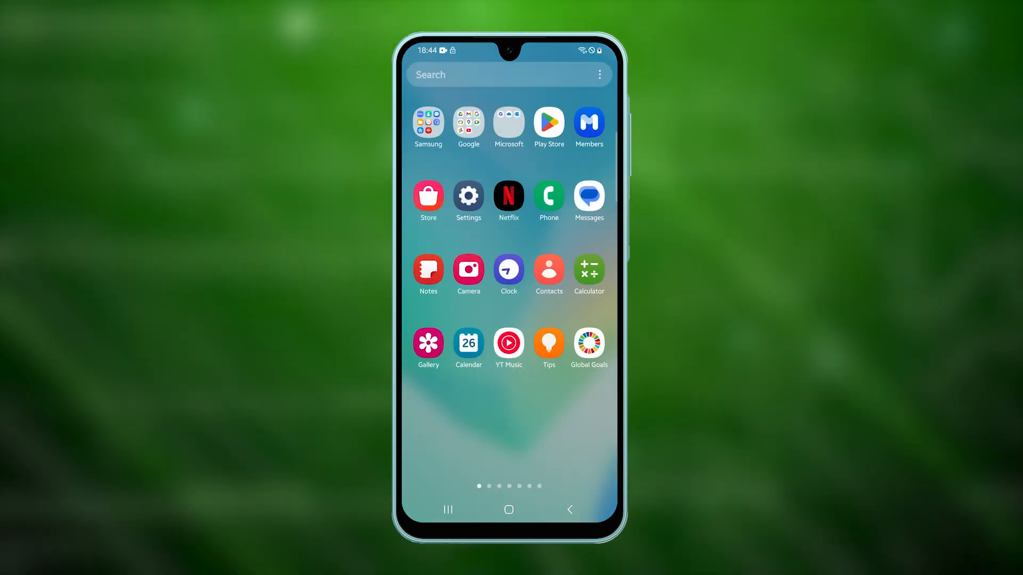
- Swipe to the Messages icon and open its App info page
scroll("left", 3)
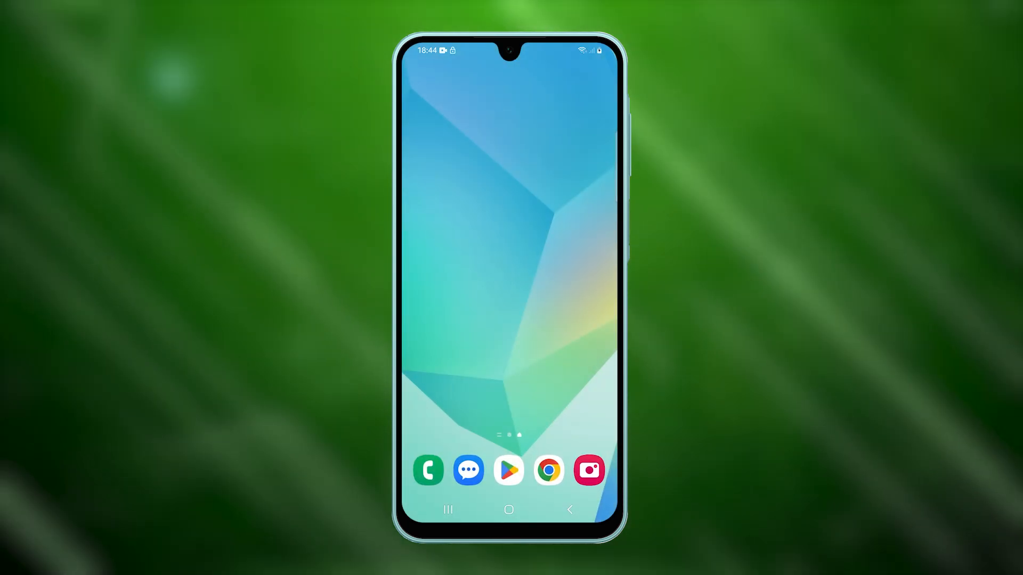
left_click(469, 470)
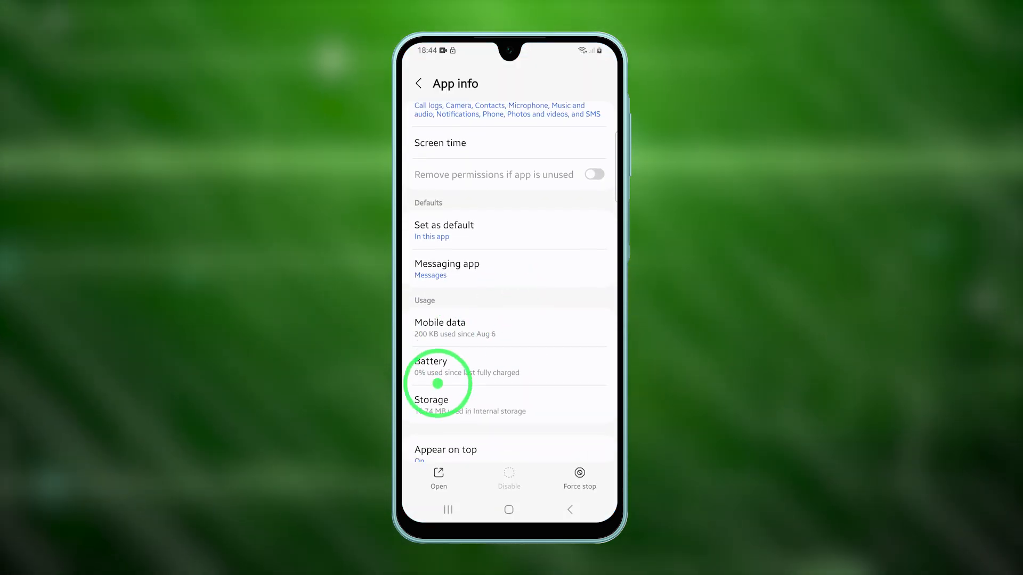
- Clear the Messages cache and data under Storage, confirm Delete, and relaunch Messages
left_click(430, 405)
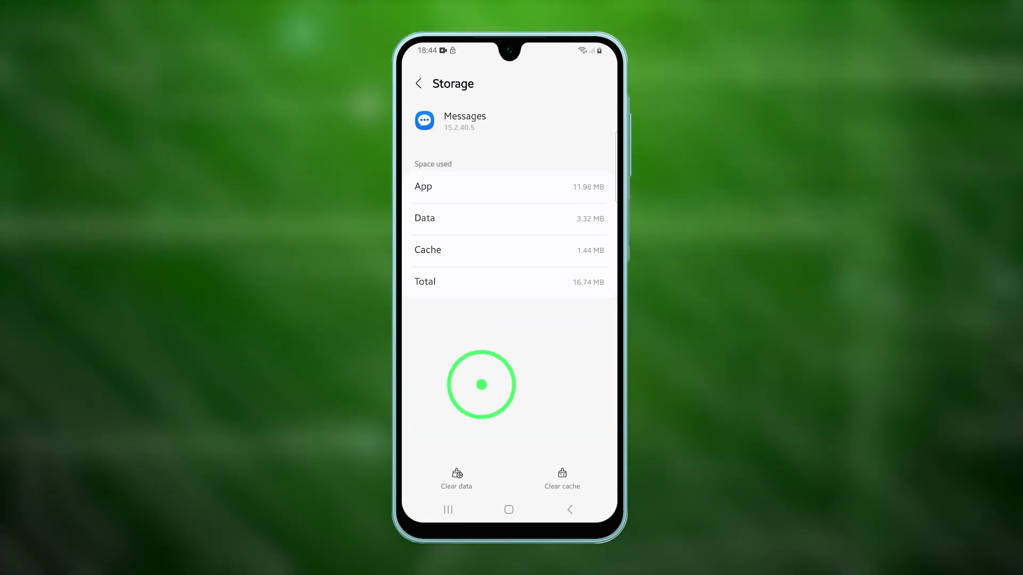
left_click(561, 476)
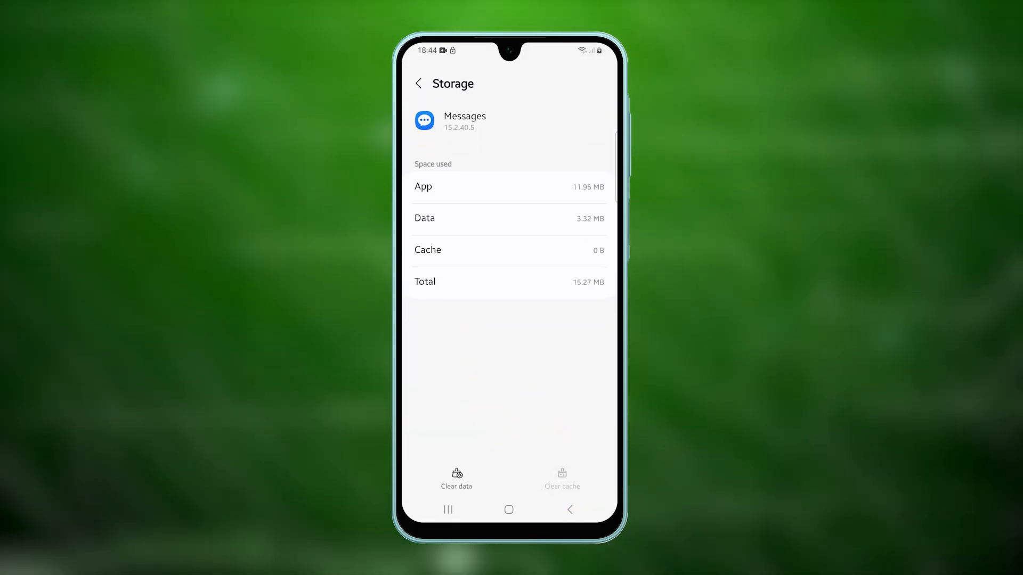
left_click(456, 478)
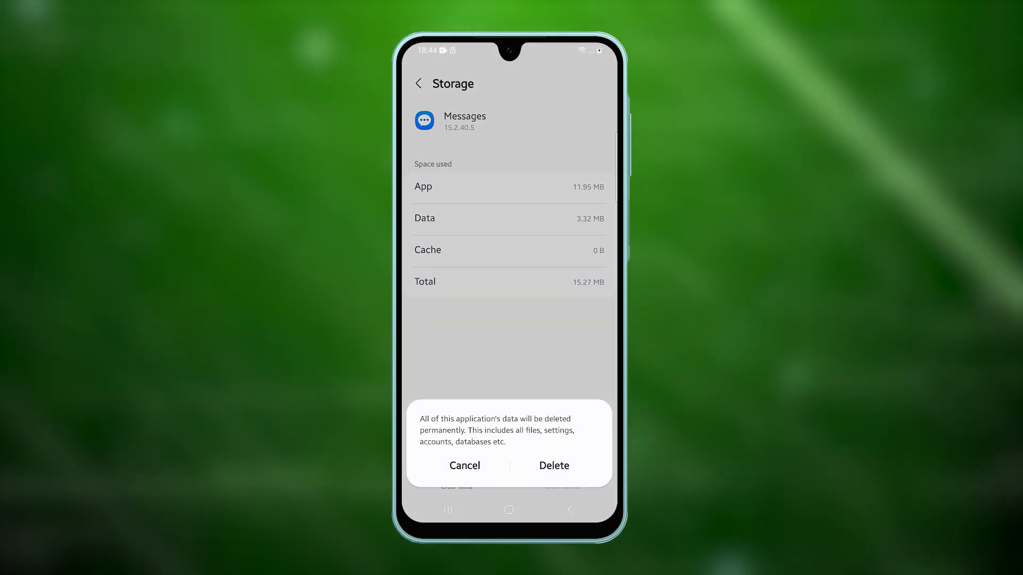
left_click(552, 465)
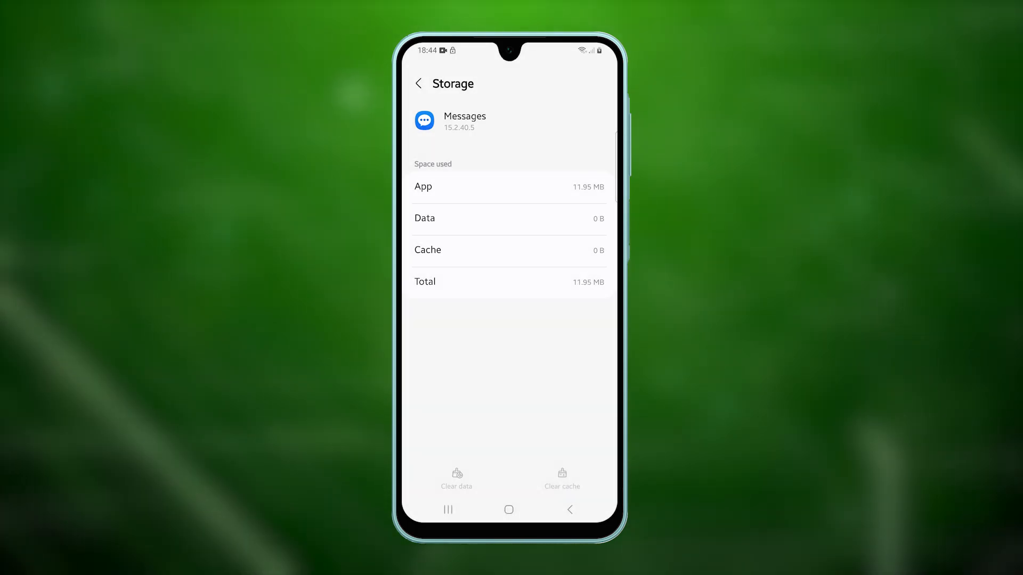
left_click(508, 509)
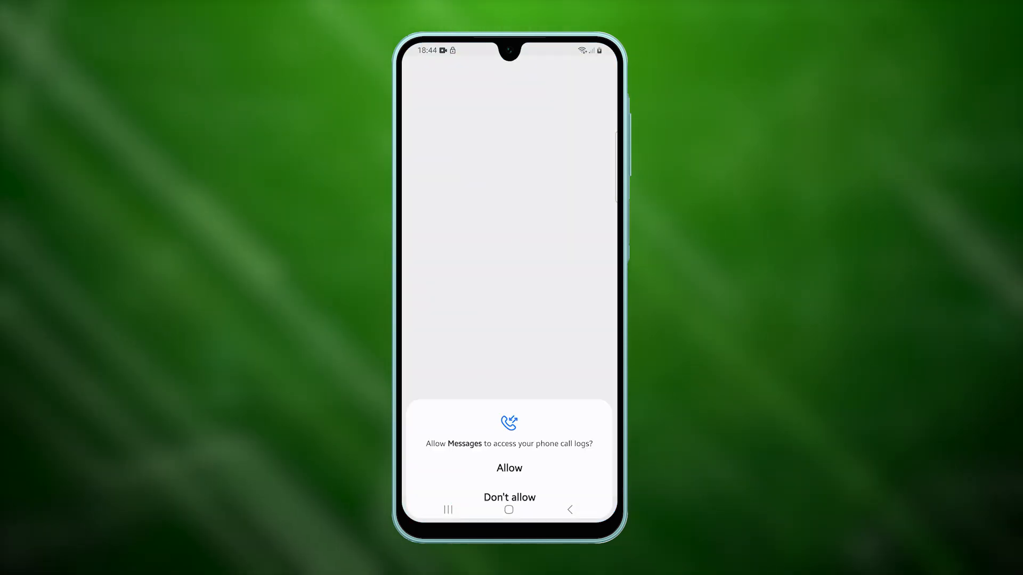
- Allow Messages call-log access, then scroll the reloaded inbox
left_click(509, 468)
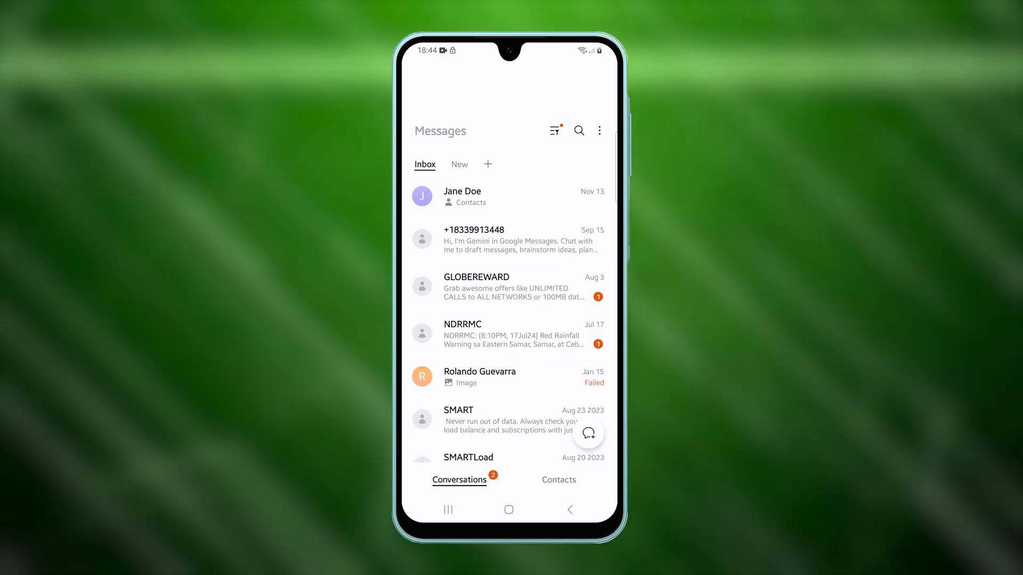
scroll("down", 3)
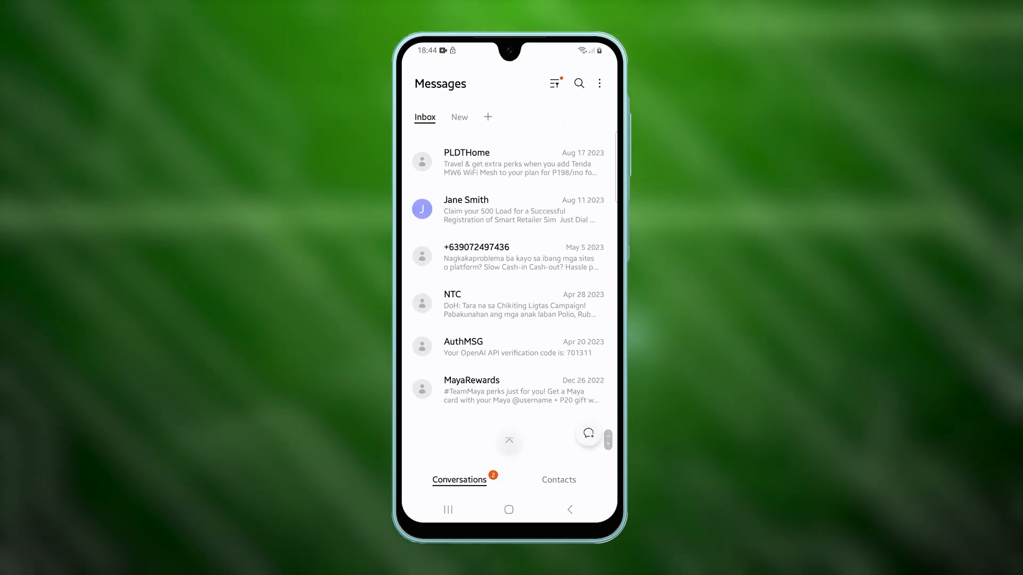